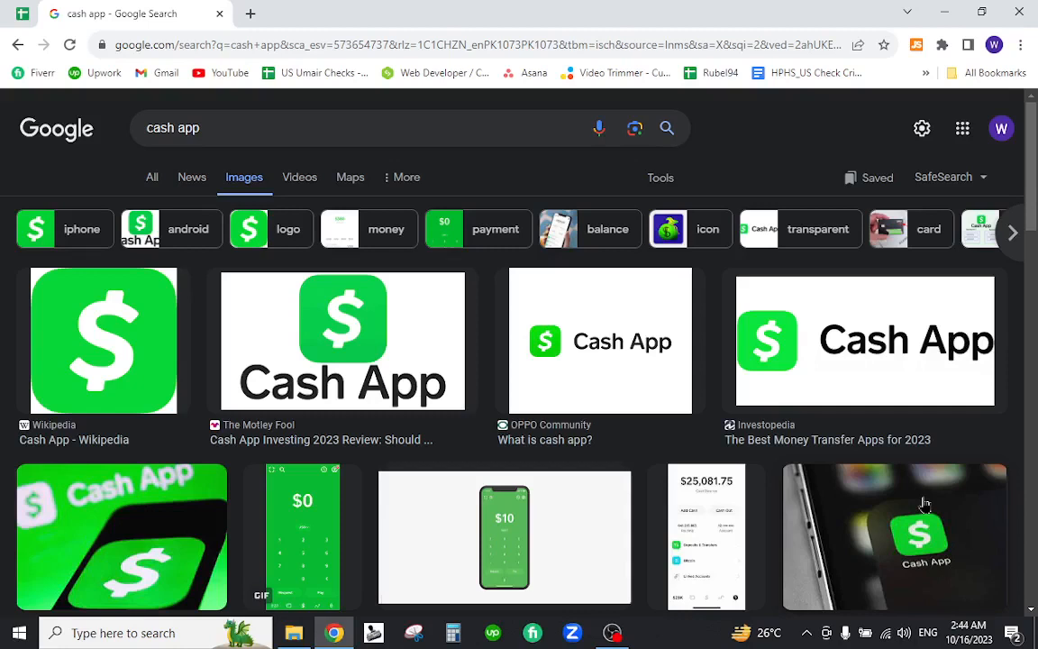
pyautogui.moveTo(351, 29)
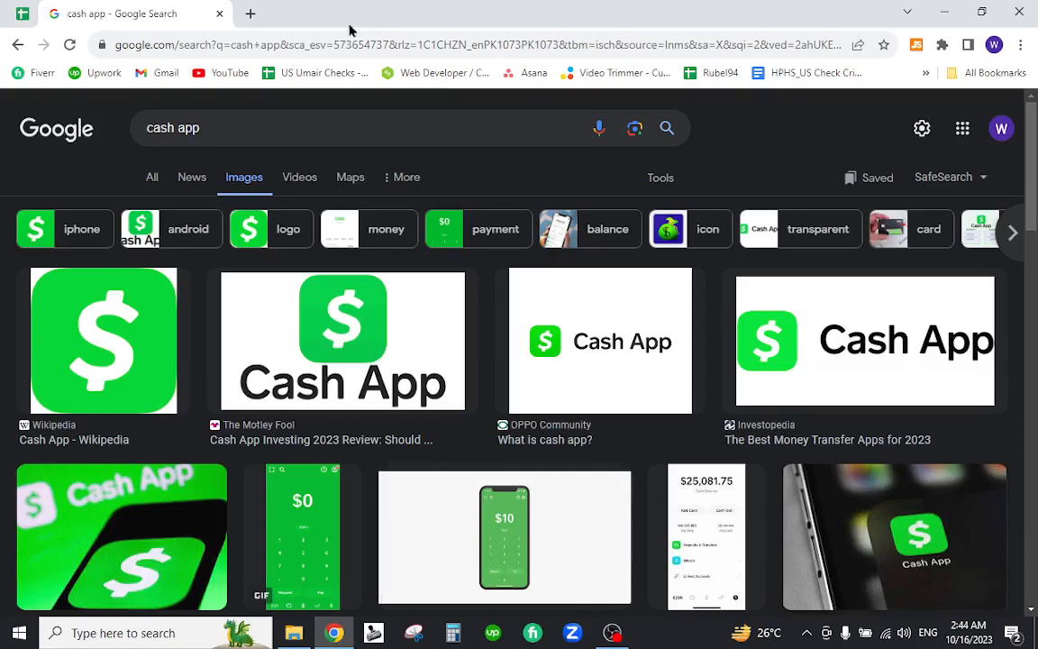
# Step: From the 'cash app' web results, open cash.app and go to its Log in page
pyautogui.click(250, 14)
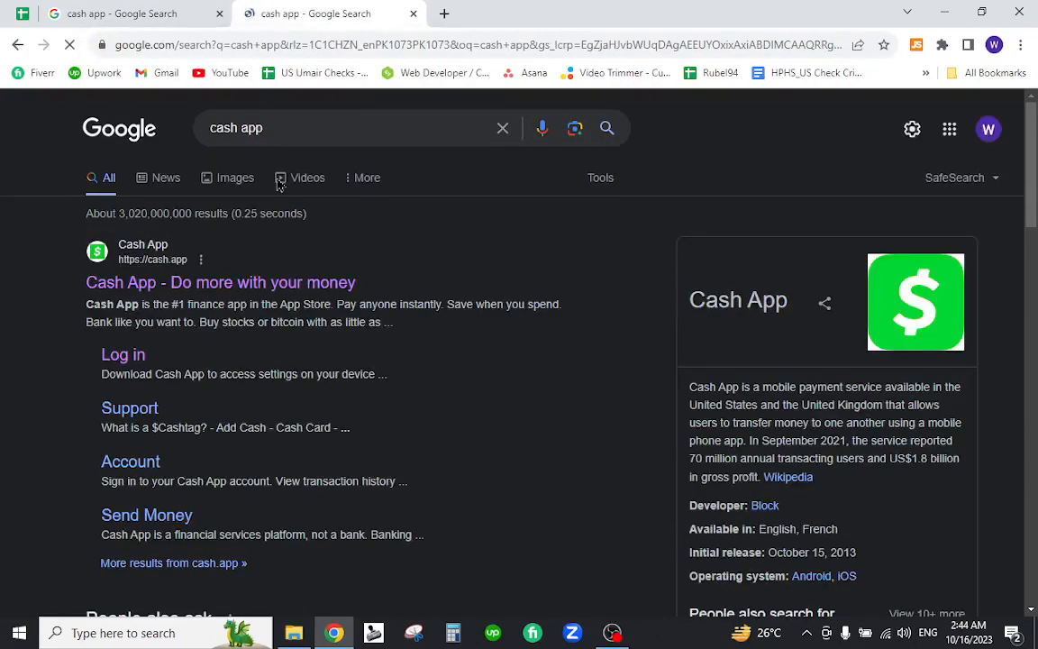
pyautogui.click(221, 282)
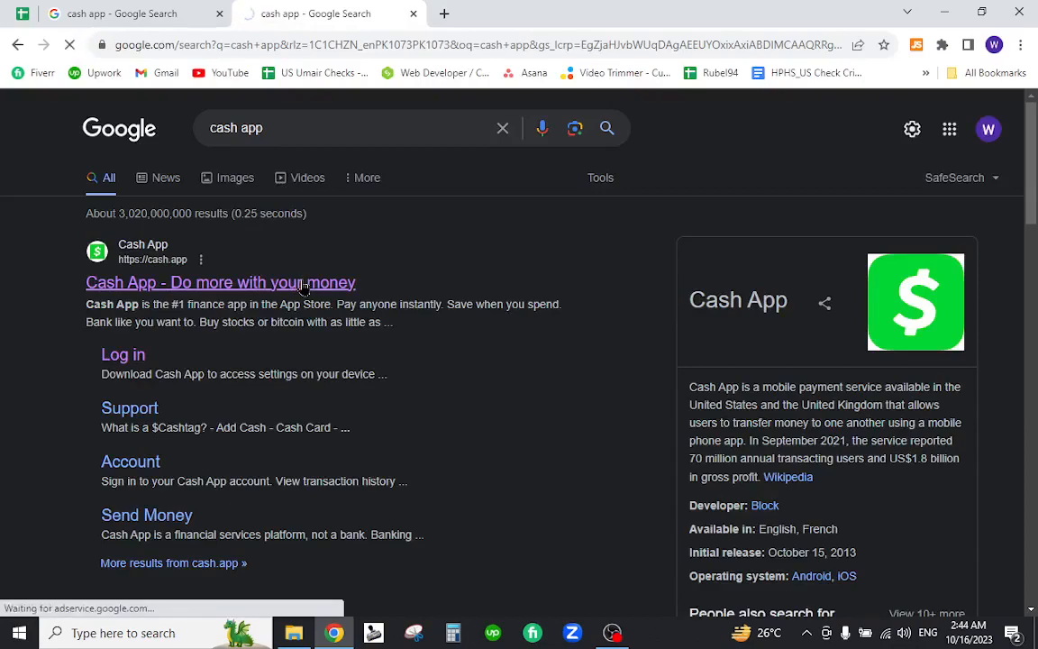
pyautogui.click(221, 282)
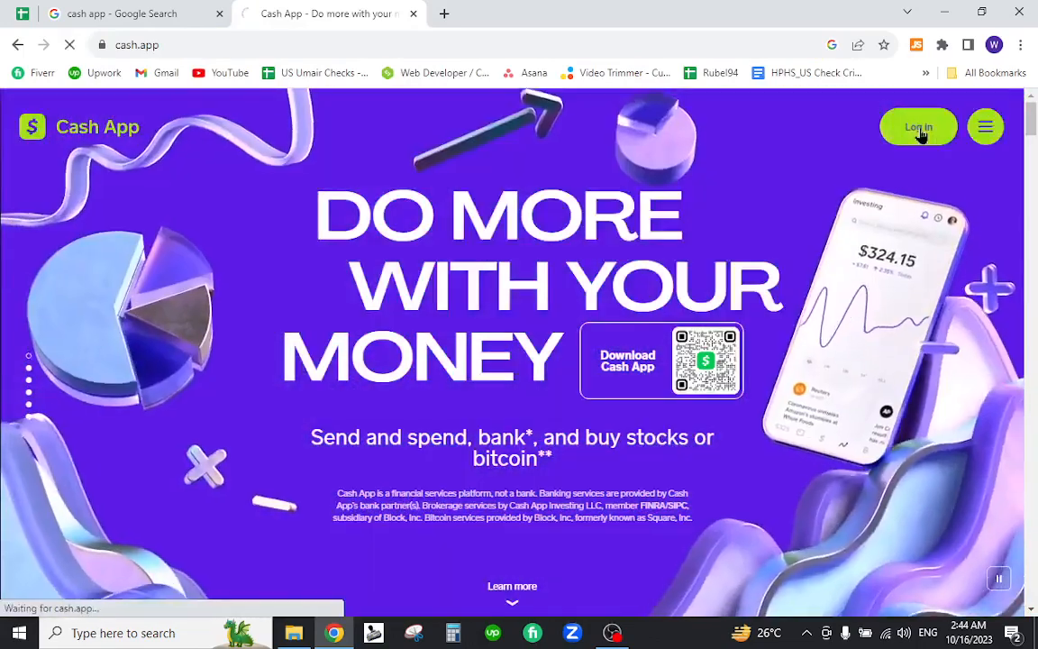
pyautogui.click(918, 127)
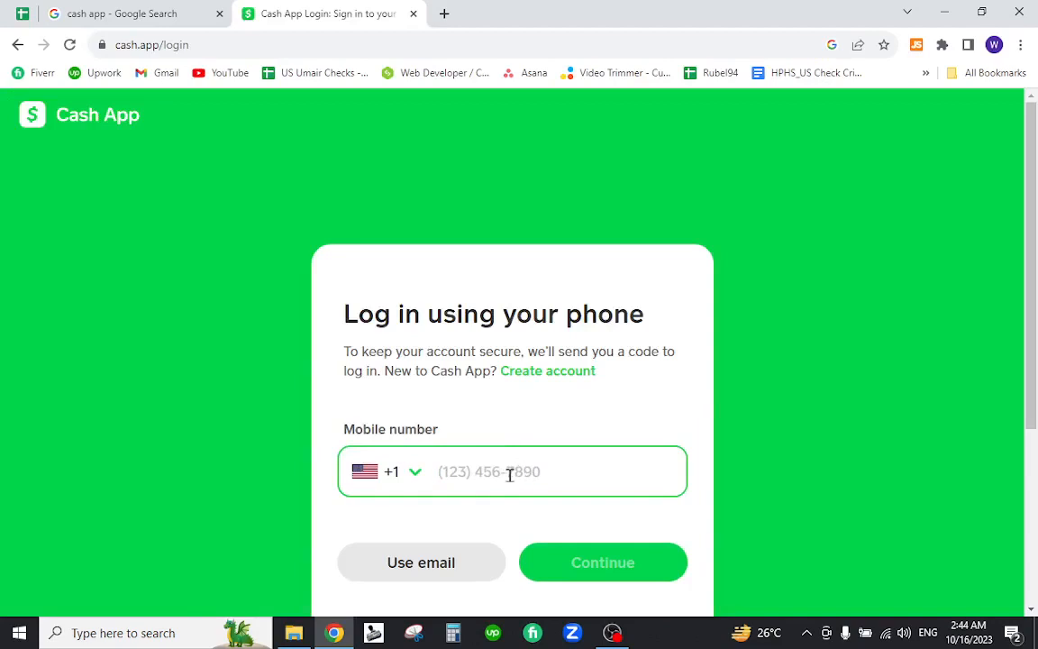
pyautogui.moveTo(602, 355)
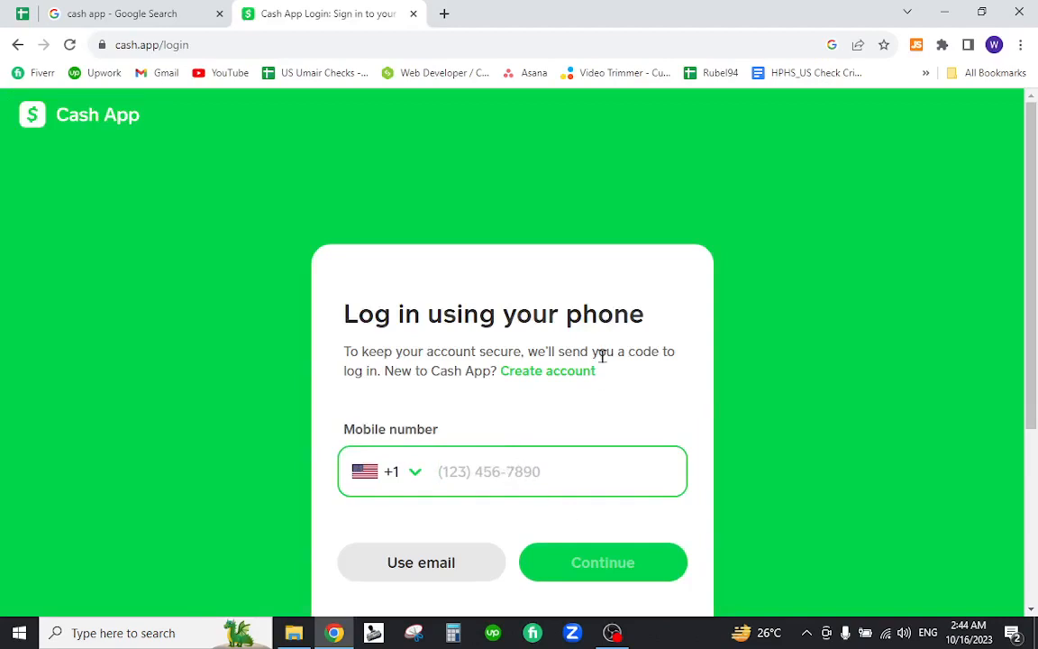